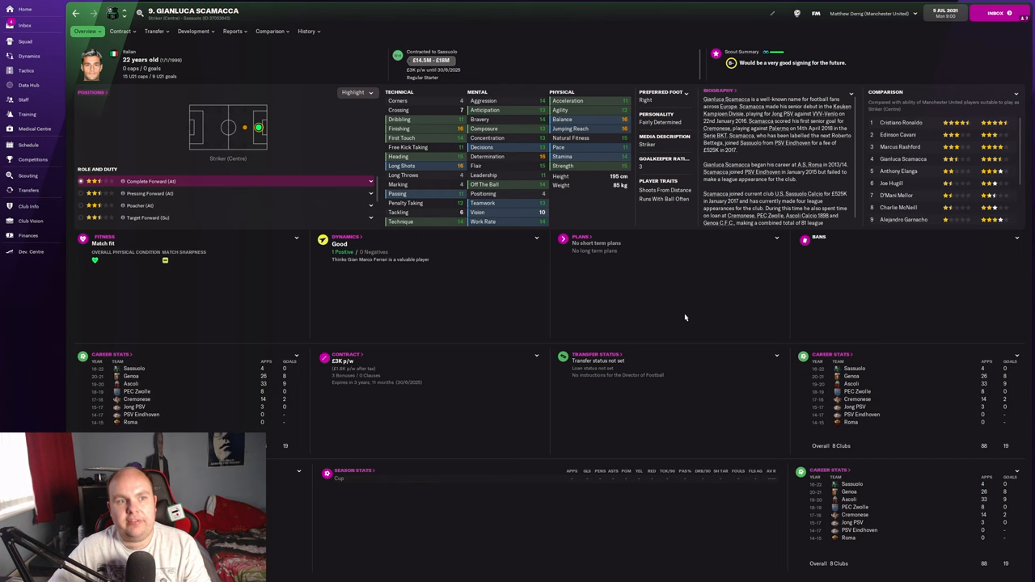
{"action": "mouse_move", "coordinate": [688, 316]}
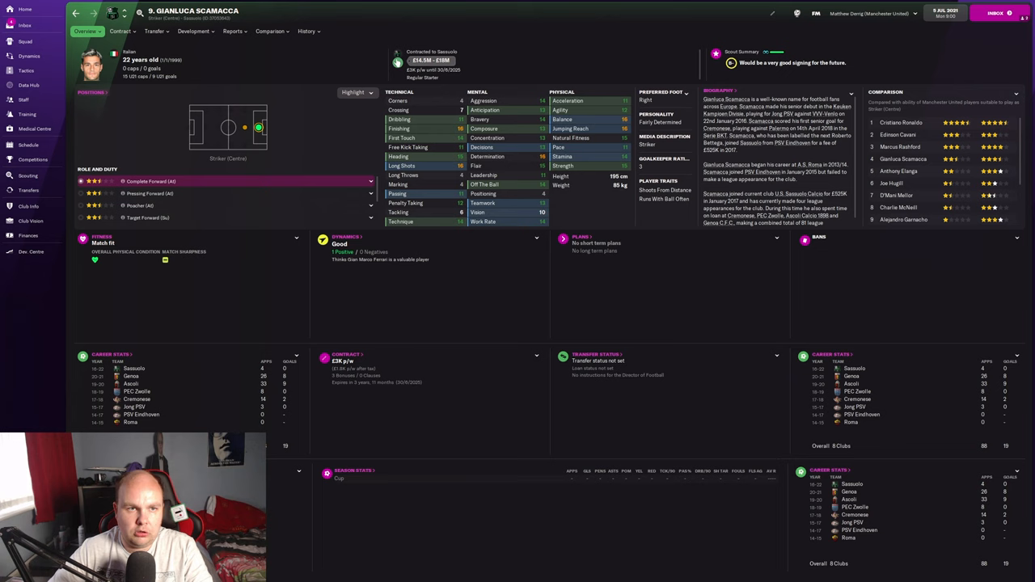
{"action": "mouse_move", "coordinate": [662, 207]}
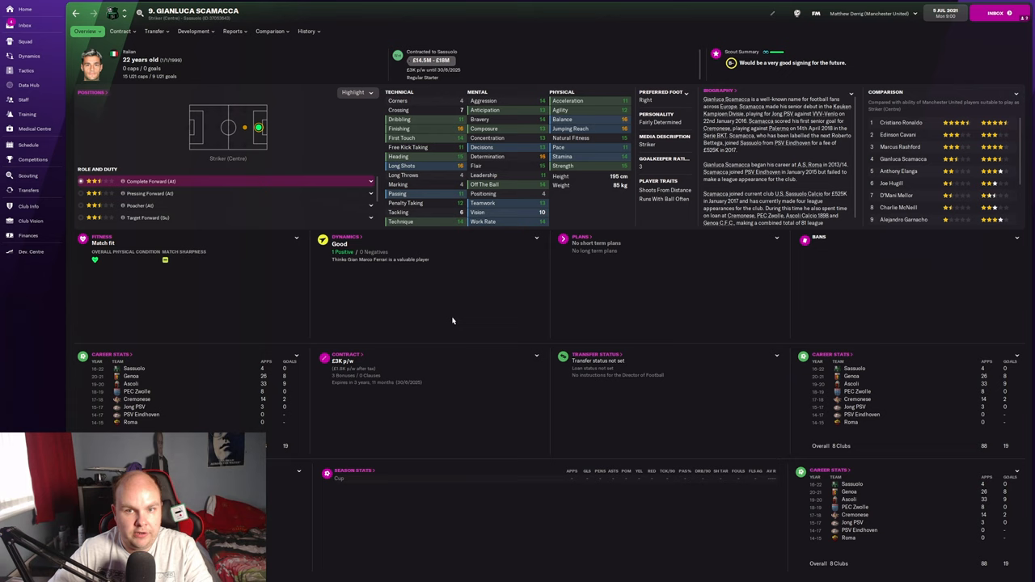
Step: Review Scamacca's contract options, scout report and positional abilities at 22, ending on Overview
{"action": "left_click", "coordinate": [120, 30]}
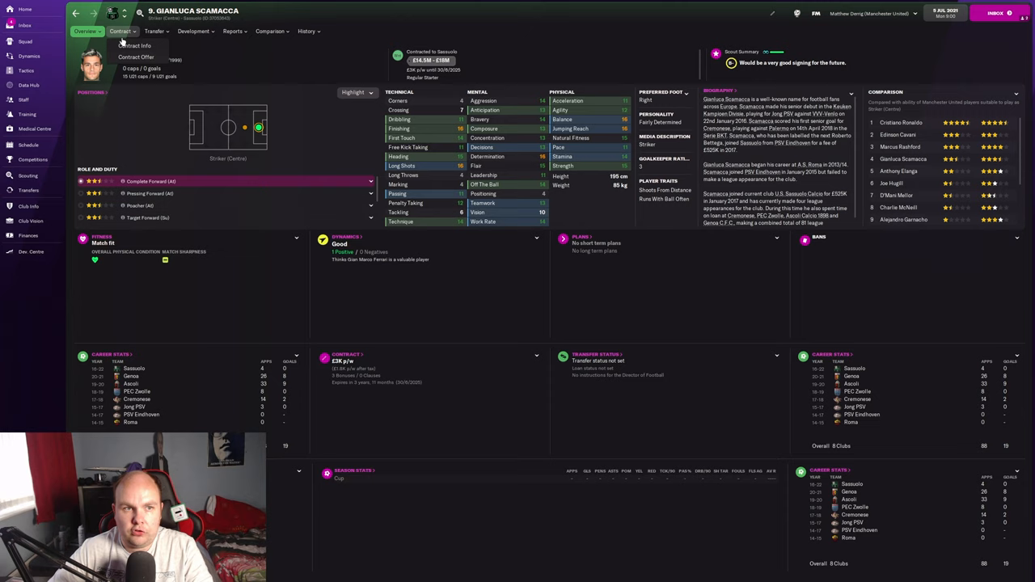
{"action": "left_click", "coordinate": [233, 31]}
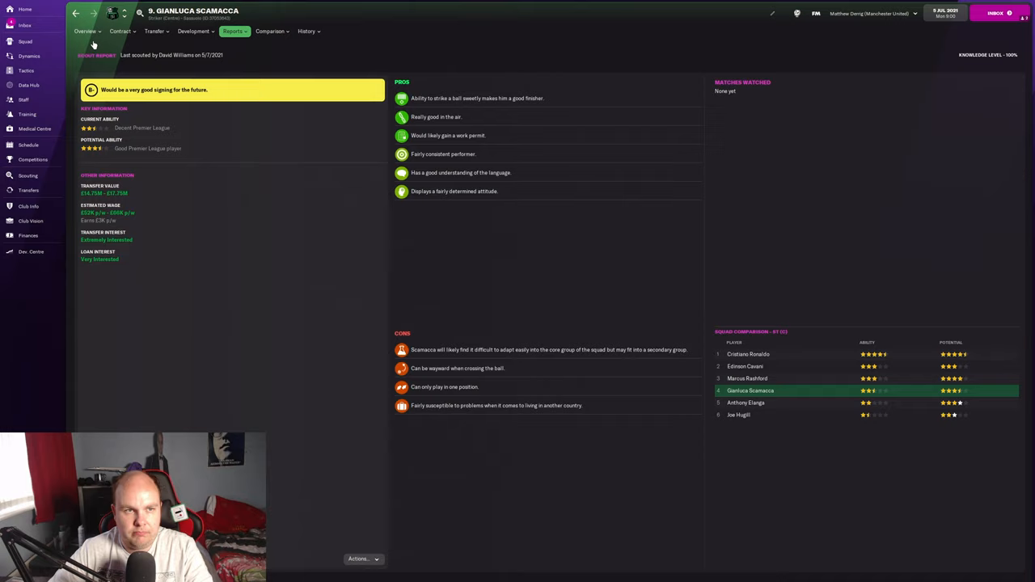
{"action": "left_click", "coordinate": [84, 30]}
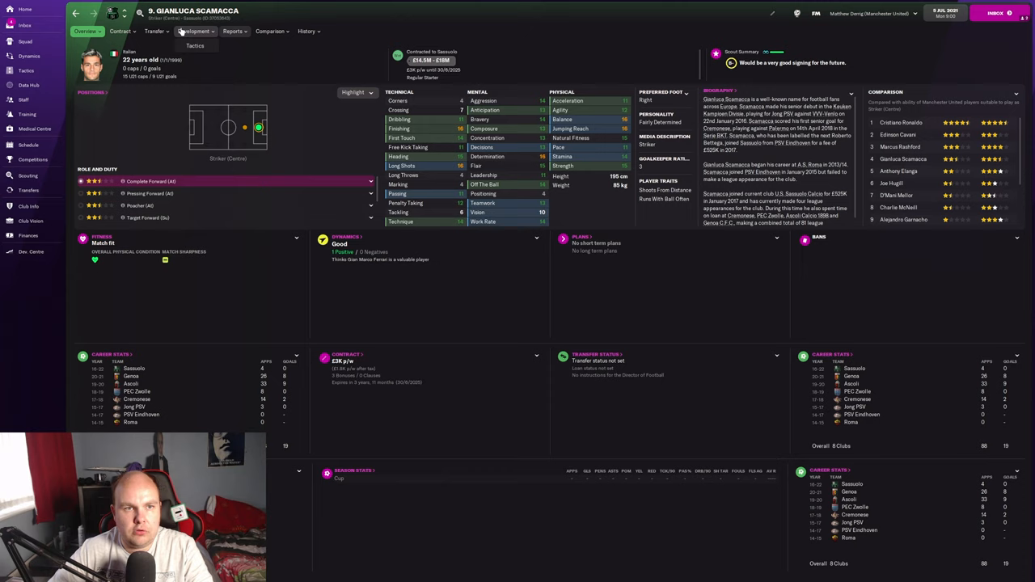
{"action": "left_click", "coordinate": [194, 31]}
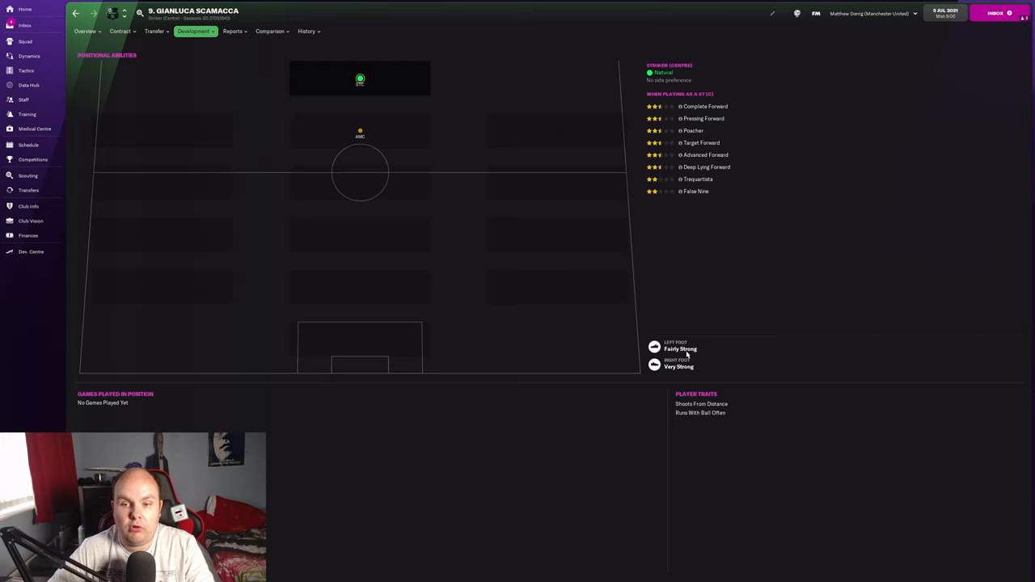
{"action": "left_click", "coordinate": [85, 30]}
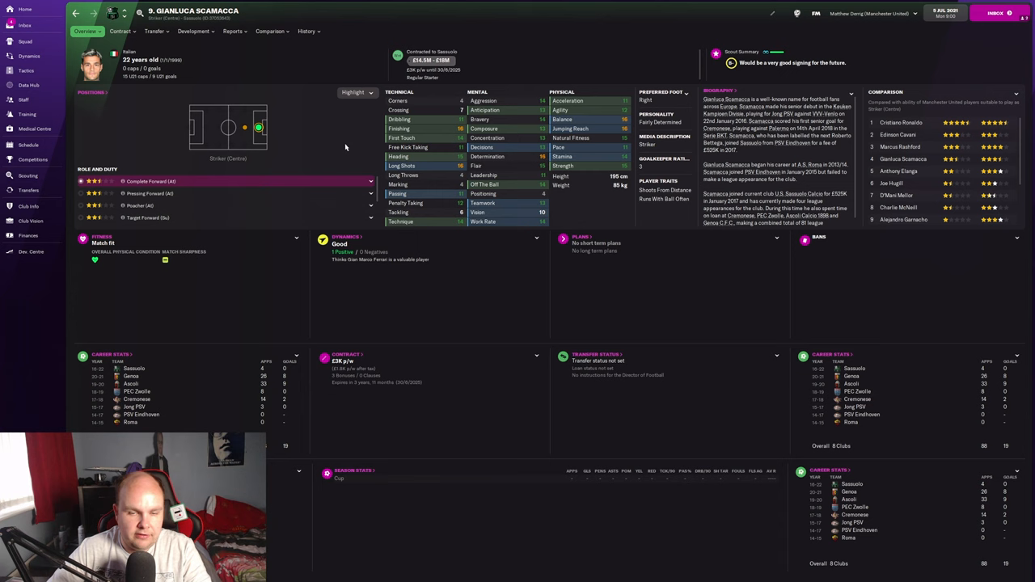
{"action": "mouse_move", "coordinate": [346, 154]}
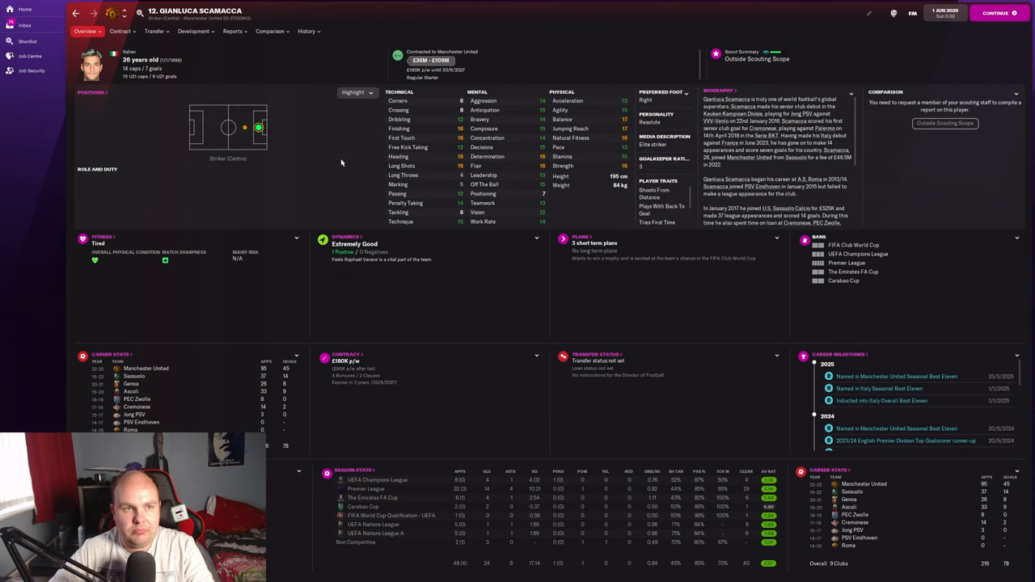
Step: Check Scamacca's positional abilities at 26, year-by-year career stats and milestones, ending on Overview
{"action": "left_click", "coordinate": [193, 30]}
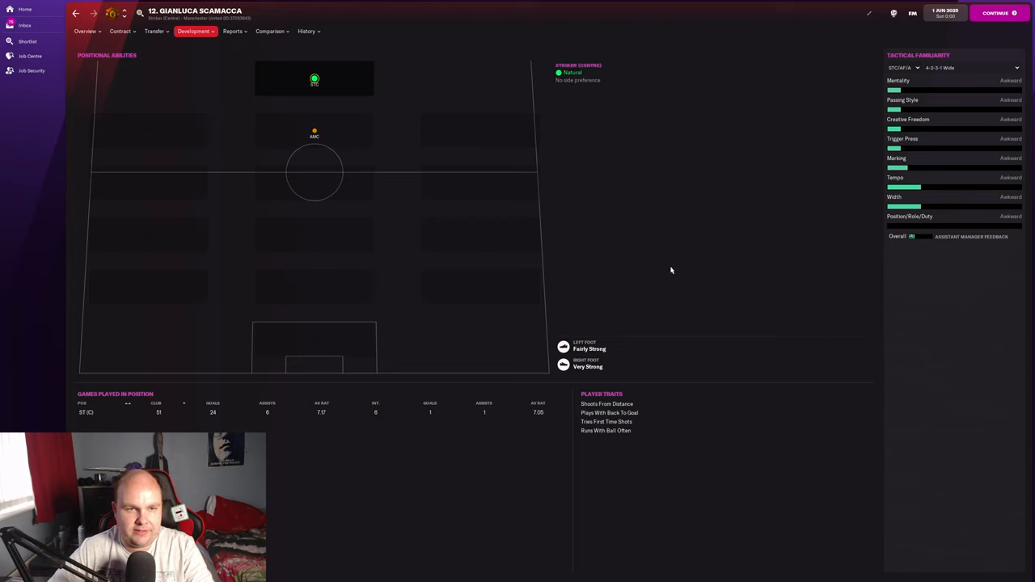
{"action": "left_click", "coordinate": [307, 31]}
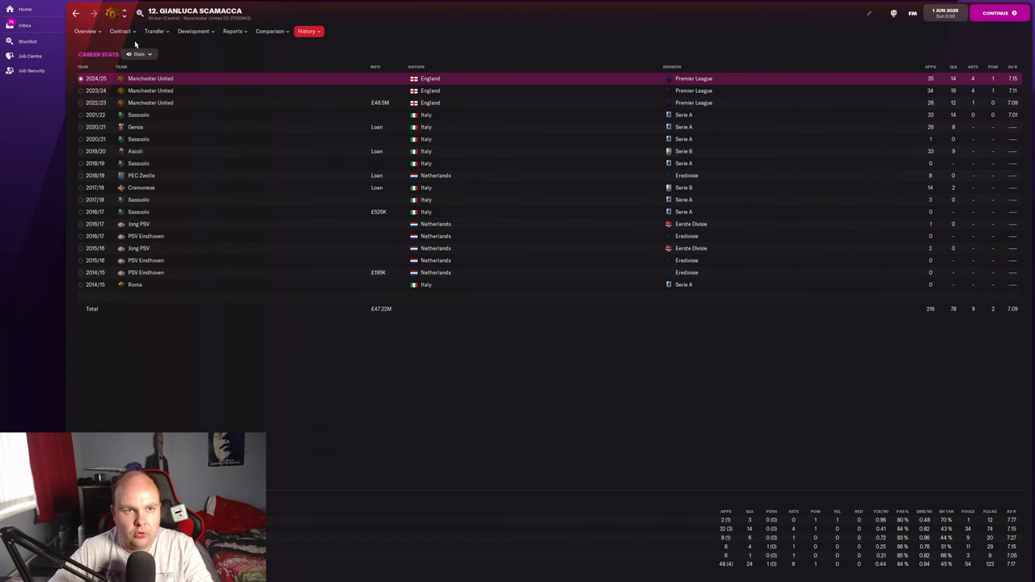
{"action": "left_click", "coordinate": [85, 31]}
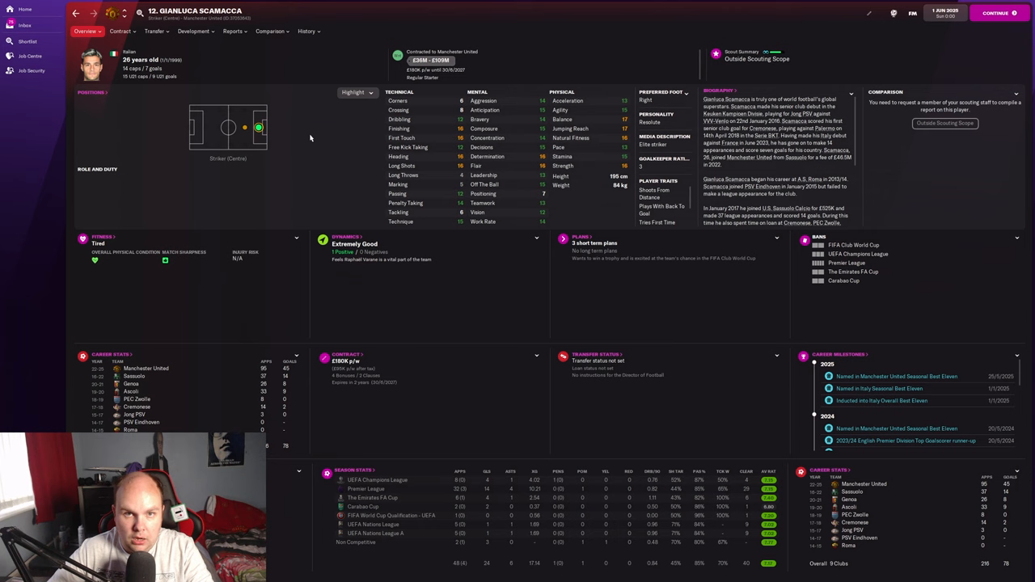
{"action": "mouse_move", "coordinate": [327, 151]}
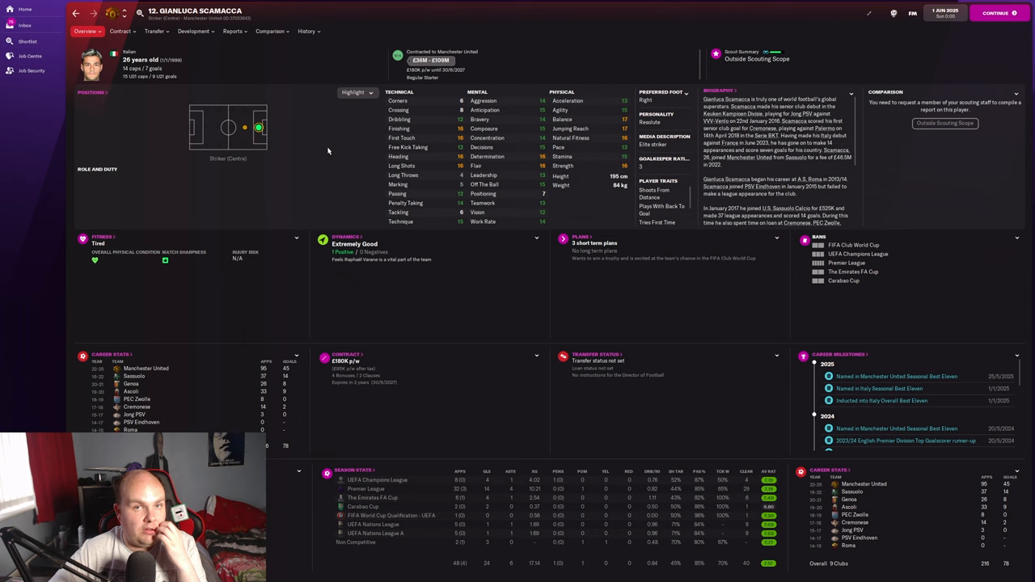
{"action": "mouse_move", "coordinate": [347, 169]}
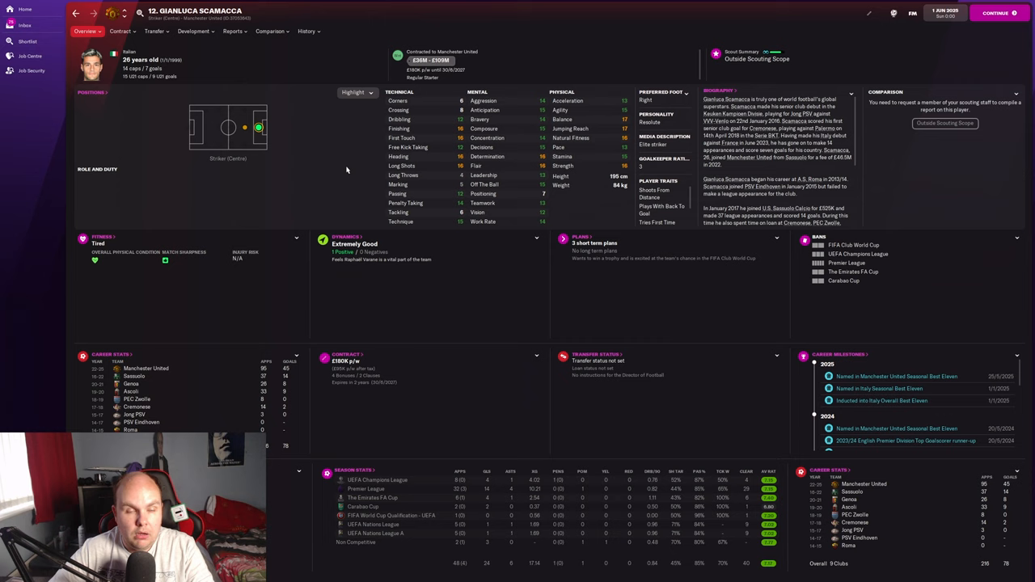
{"action": "left_click", "coordinate": [307, 30]}
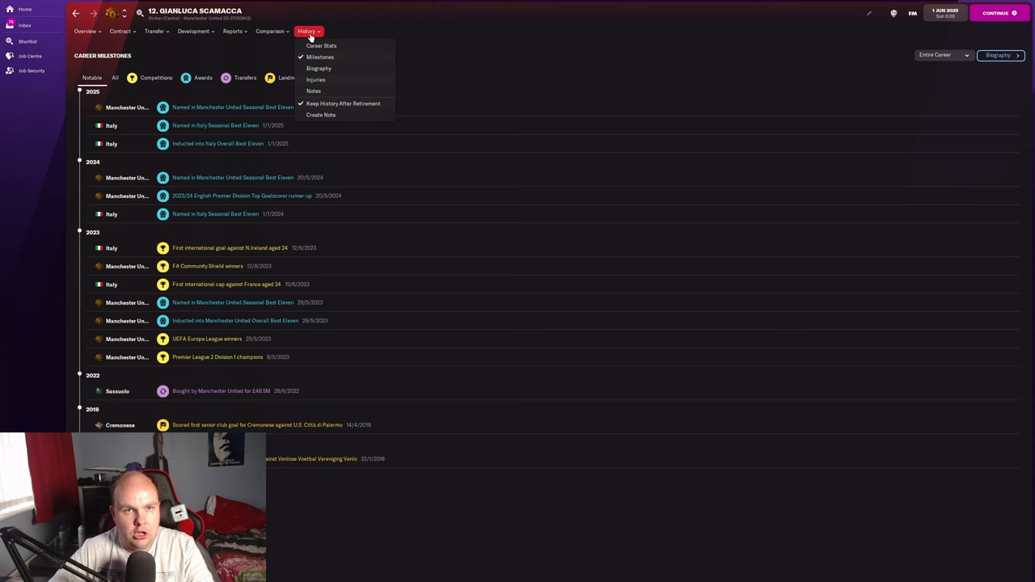
{"action": "left_click", "coordinate": [85, 30]}
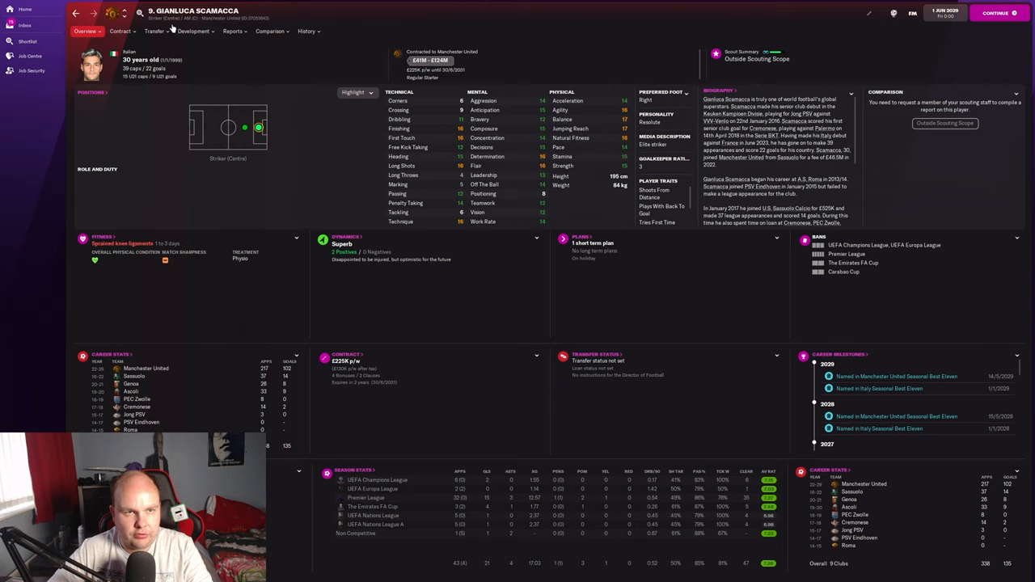
Step: Review Scamacca's career stats through 2028/29 and his positional abilities at age 30
{"action": "left_click", "coordinate": [307, 30]}
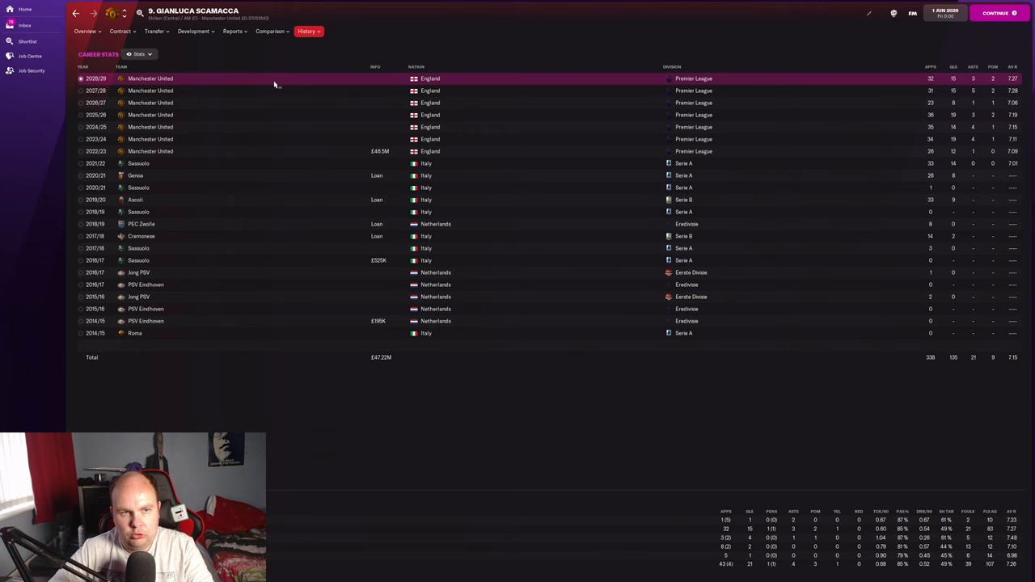
{"action": "left_click", "coordinate": [84, 30]}
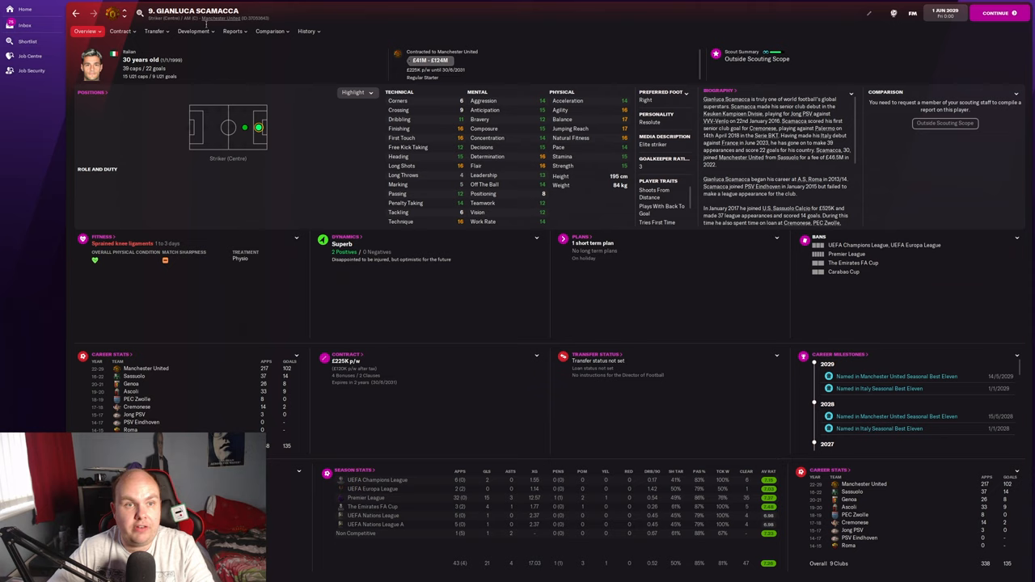
{"action": "left_click", "coordinate": [86, 31]}
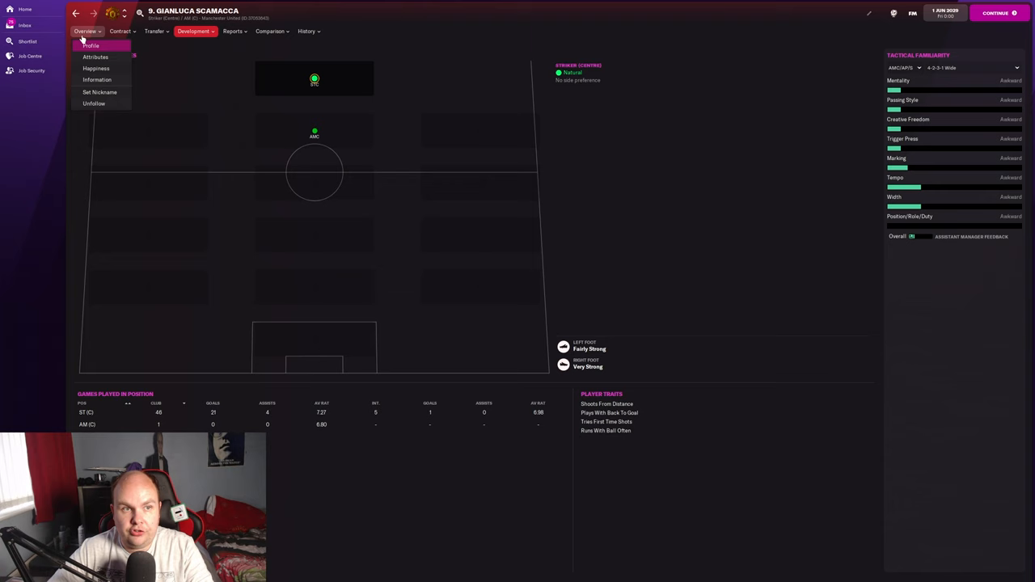
{"action": "left_click", "coordinate": [91, 46]}
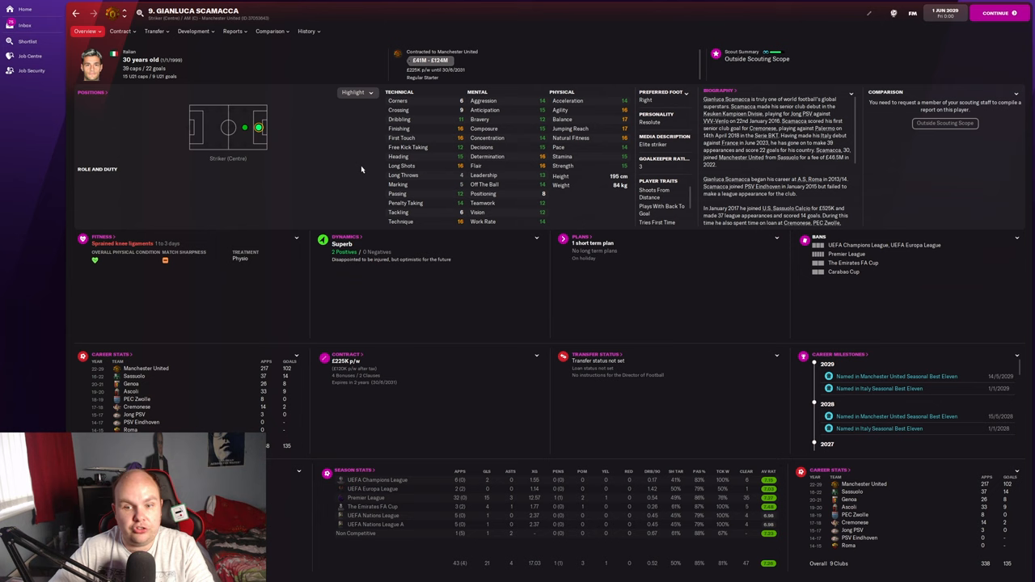
{"action": "mouse_move", "coordinate": [346, 156]}
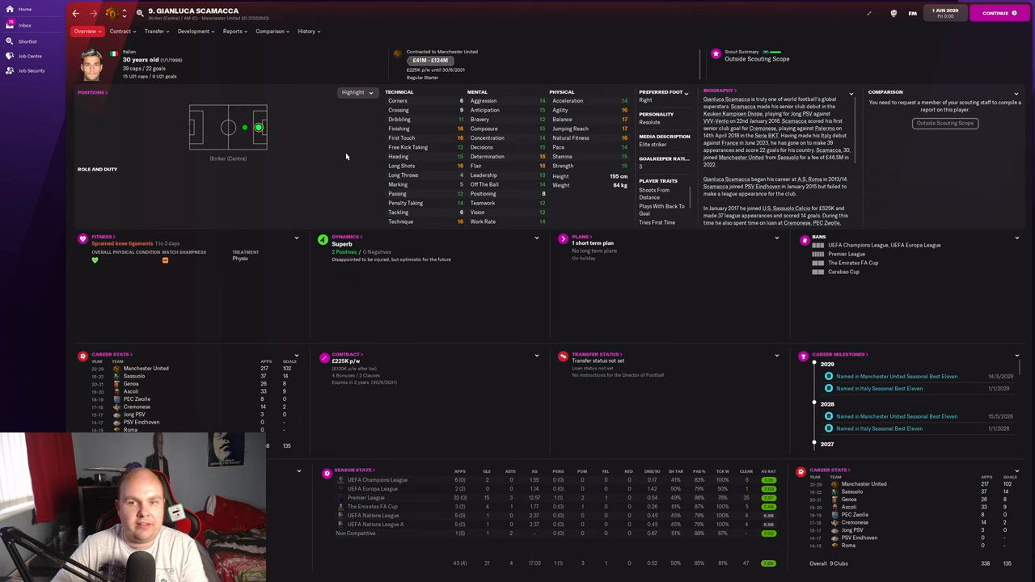
{"action": "left_click", "coordinate": [307, 31]}
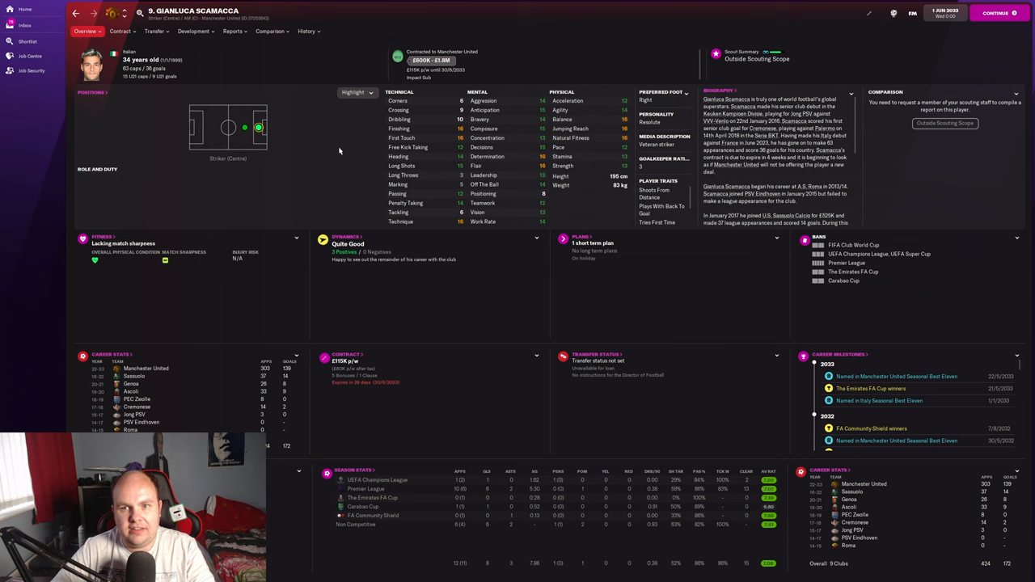
{"action": "left_click", "coordinate": [306, 30]}
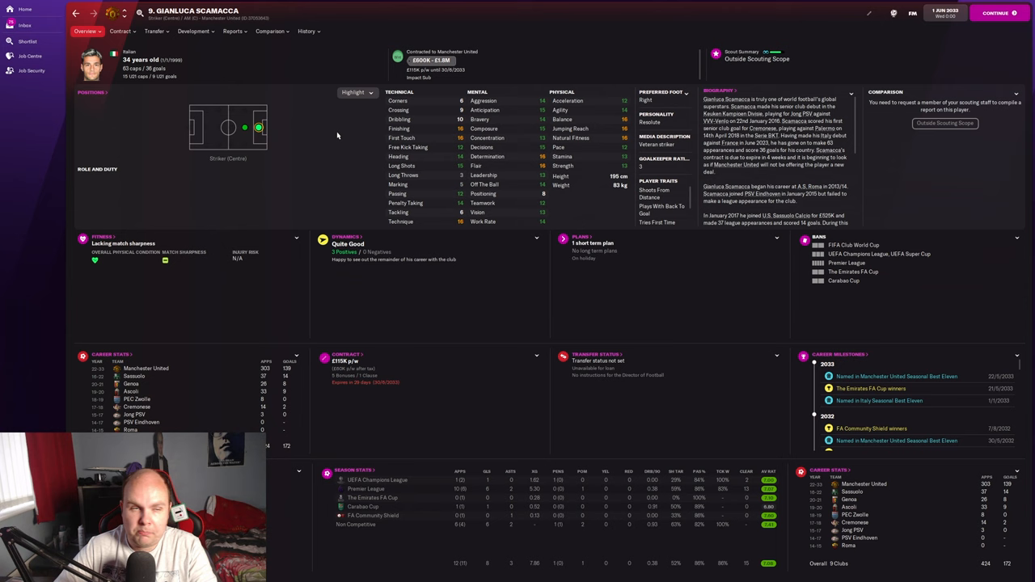
{"action": "mouse_move", "coordinate": [332, 166]}
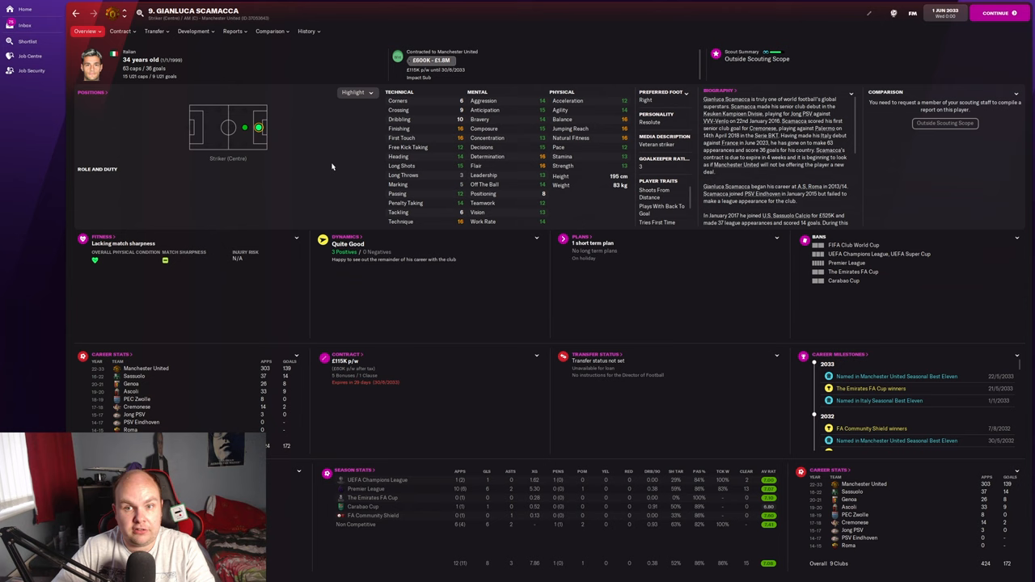